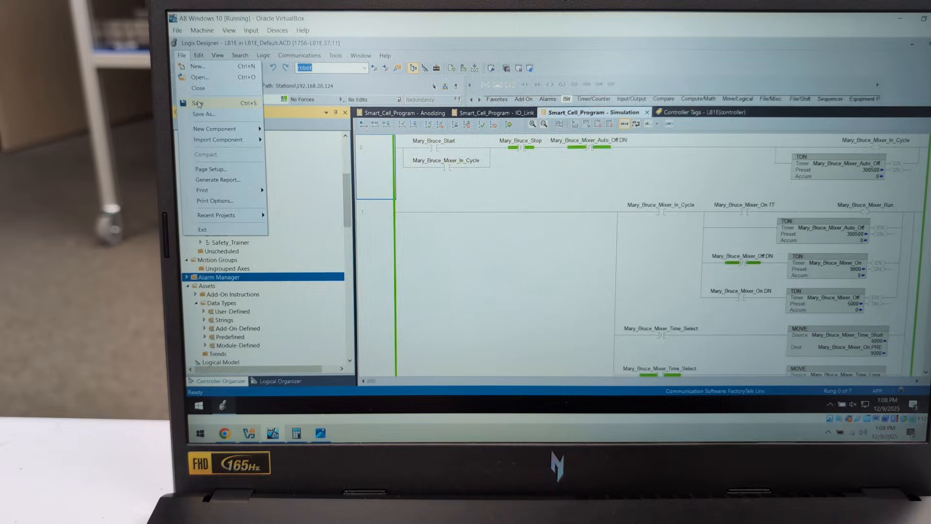
Save the project, uploading the current online tag values first
{"action": "left_click", "coordinate": [198, 103]}
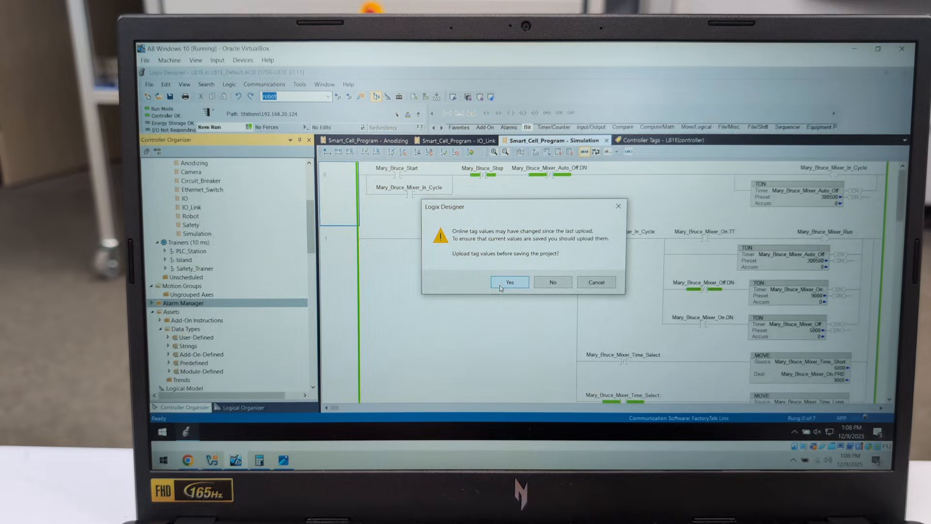
{"action": "left_click", "coordinate": [510, 281]}
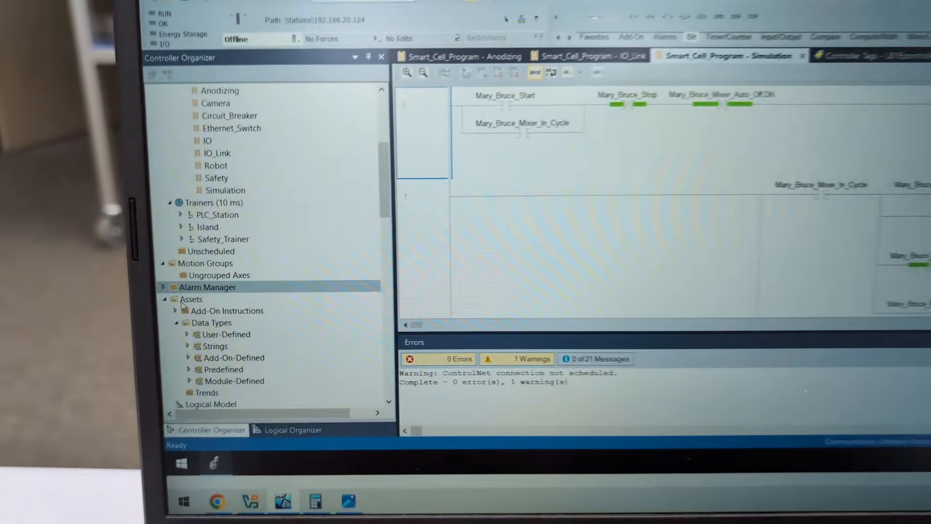
Create a new ladder Add-On Instruction named Anodizing_Tank from the Add-On Instructions folder
{"action": "right_click", "coordinate": [205, 287]}
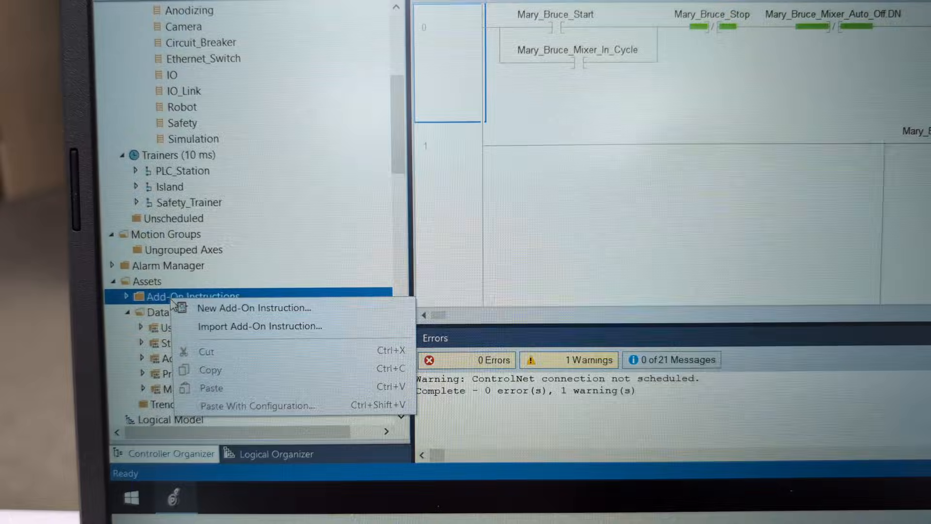
{"action": "left_click", "coordinate": [254, 308]}
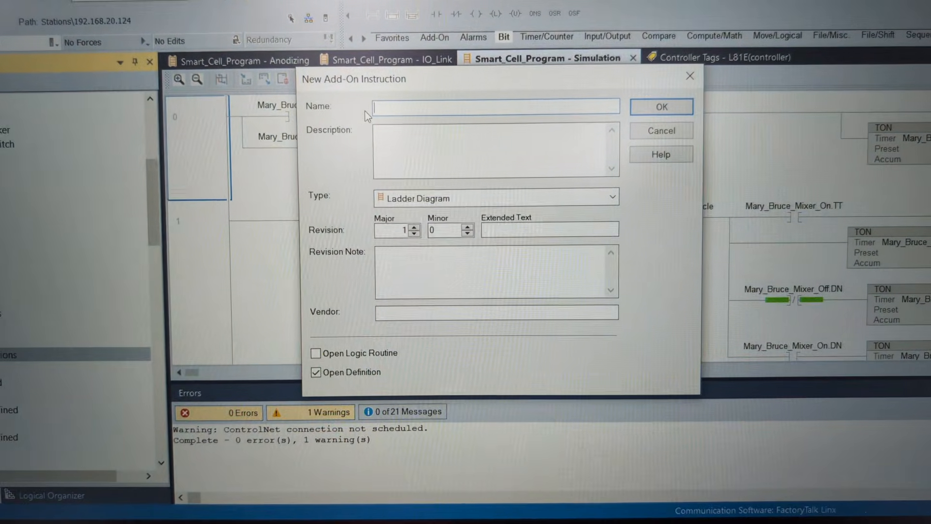
{"action": "type", "text": "Anodizing_Tank"}
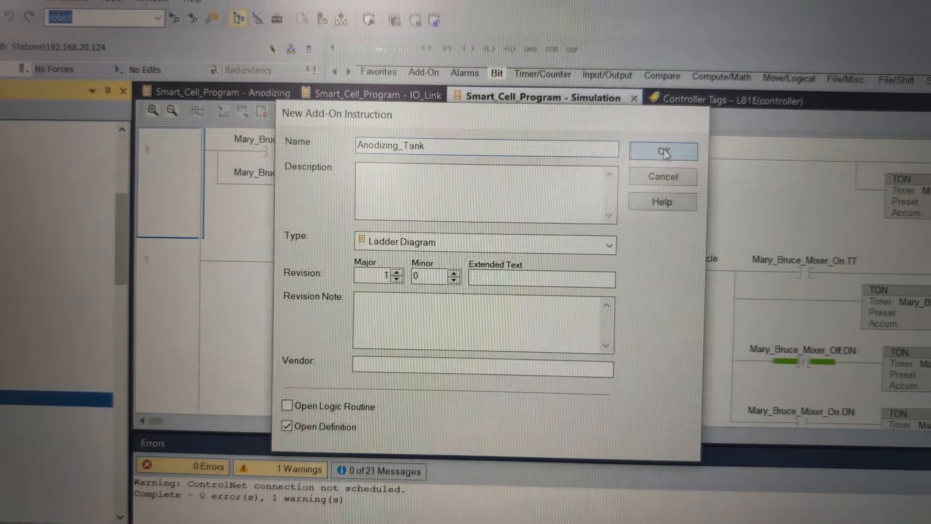
{"action": "left_click", "coordinate": [663, 151]}
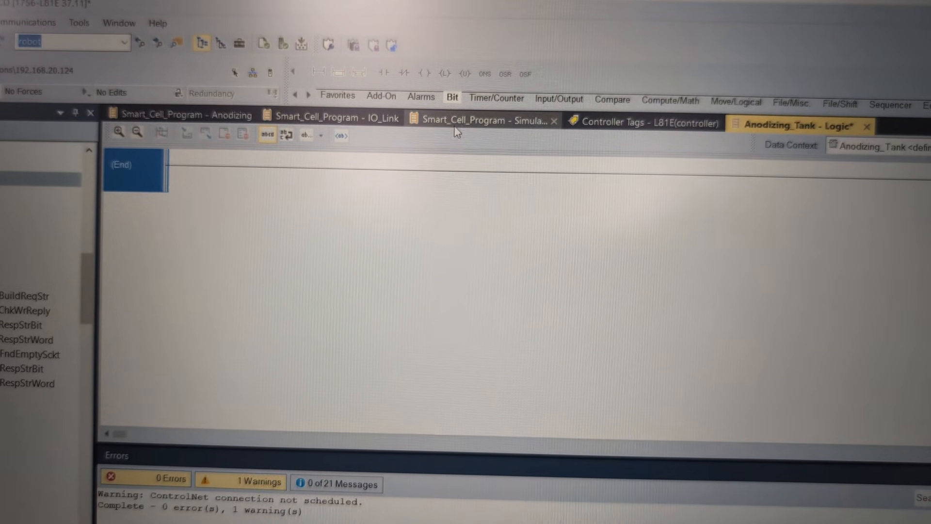
Return to the simulation routine to copy its tank rungs into the Anodizing_Tank logic
{"action": "left_click", "coordinate": [475, 120]}
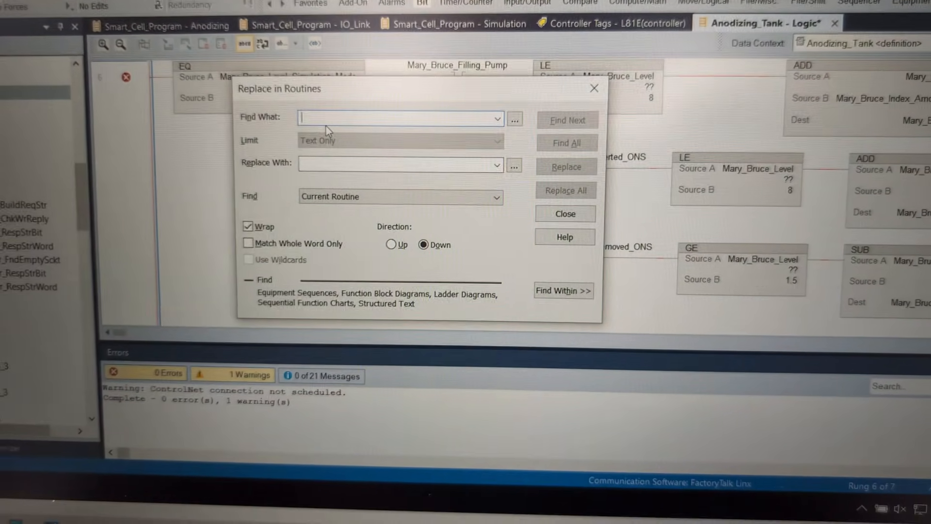
{"action": "type", "text": "M"}
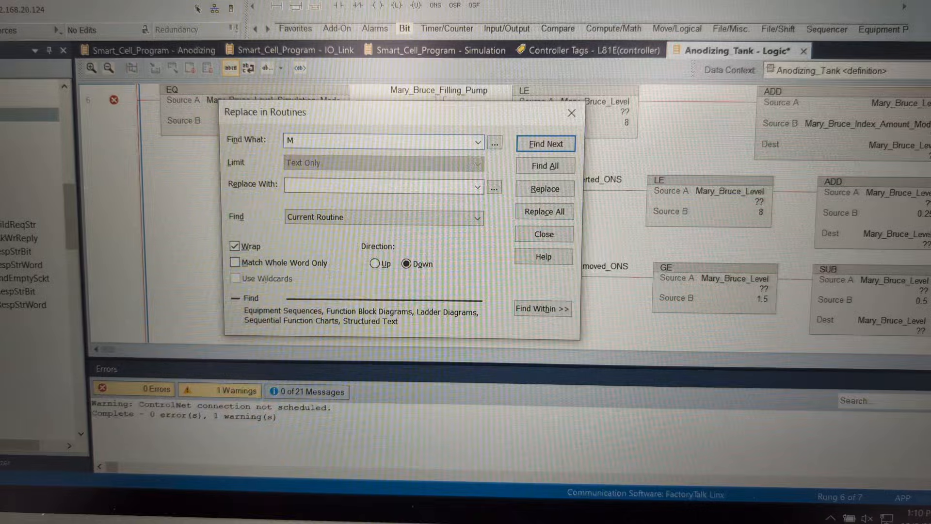
{"action": "type", "text": "ary_Bruce_"}
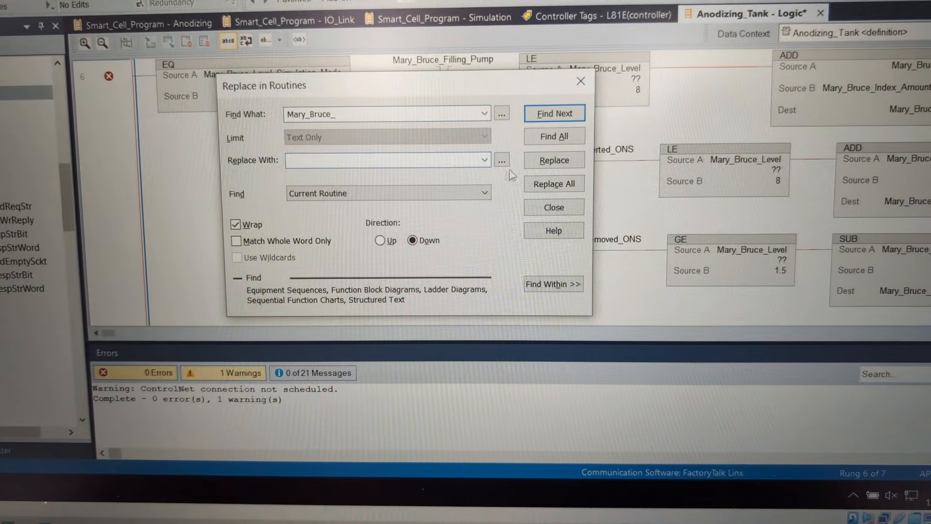
{"action": "left_click", "coordinate": [546, 193]}
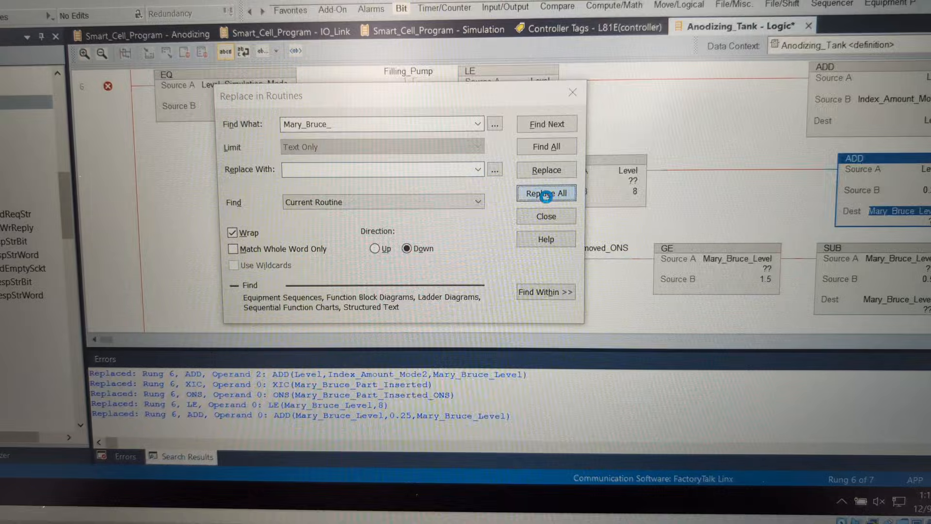
{"action": "left_click", "coordinate": [544, 193]}
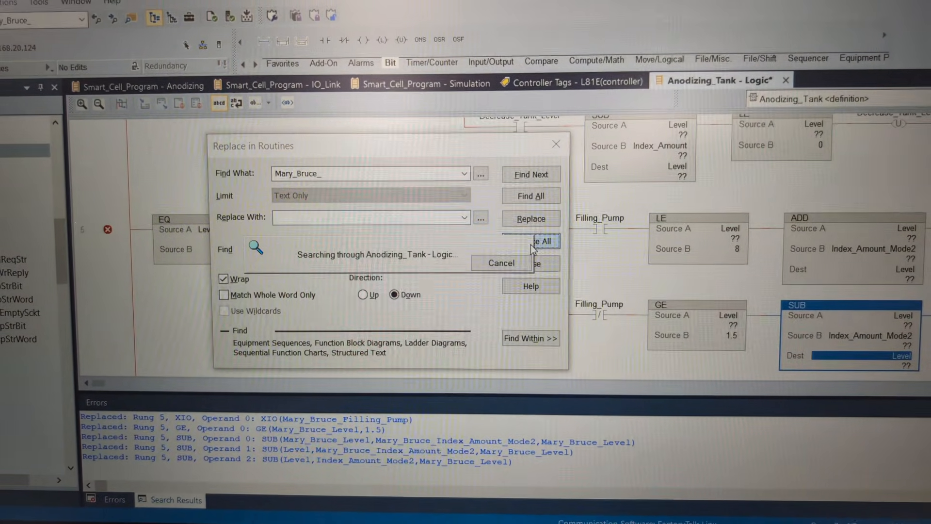
{"action": "left_click", "coordinate": [542, 240]}
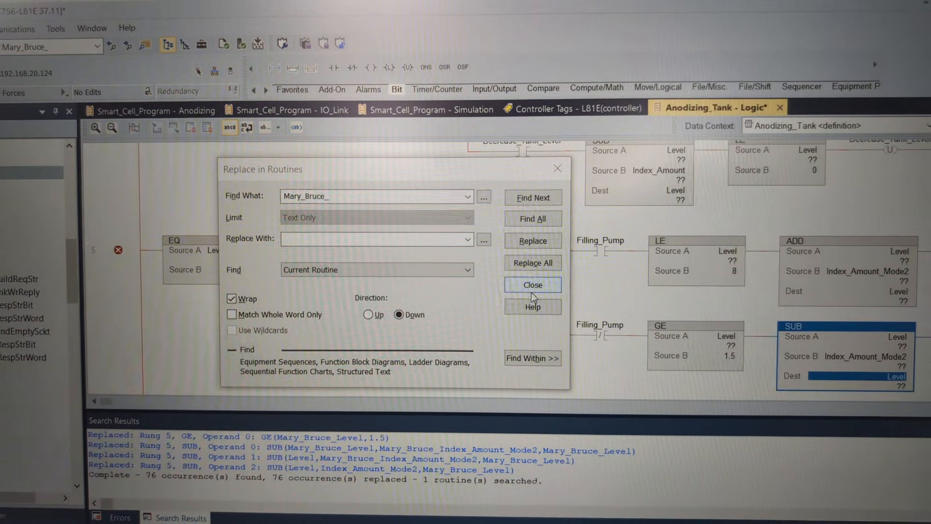
{"action": "left_click", "coordinate": [532, 284]}
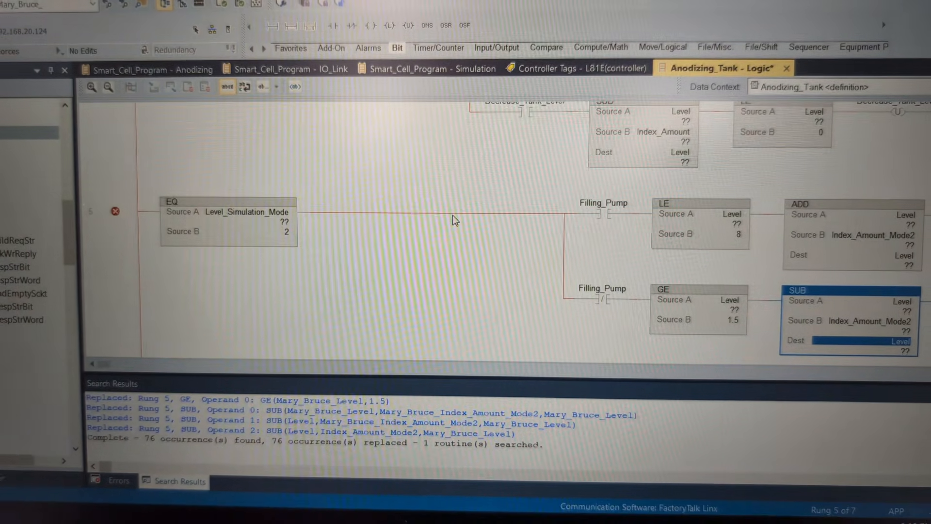
{"action": "mouse_move", "coordinate": [246, 211]}
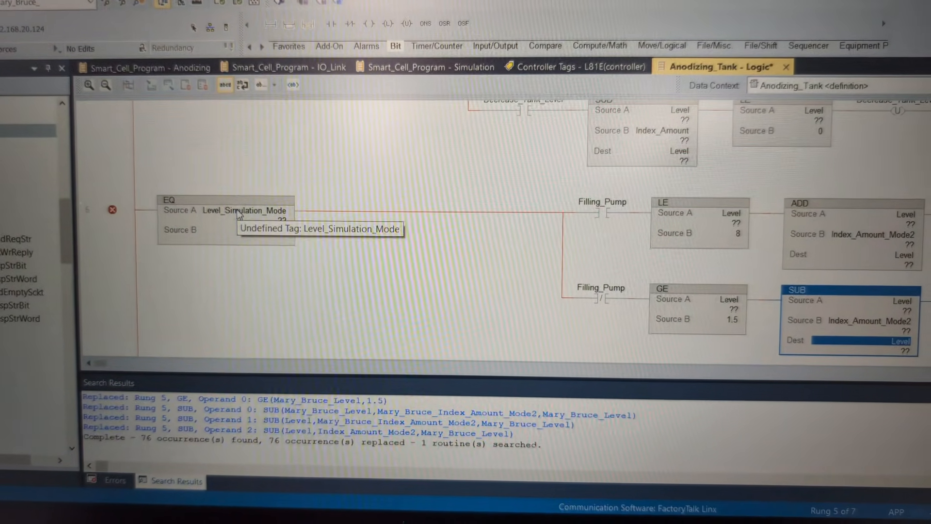
Bring up the Anodizing_Tank parameters and local tags editor, then return to its logic
{"action": "right_click", "coordinate": [244, 210]}
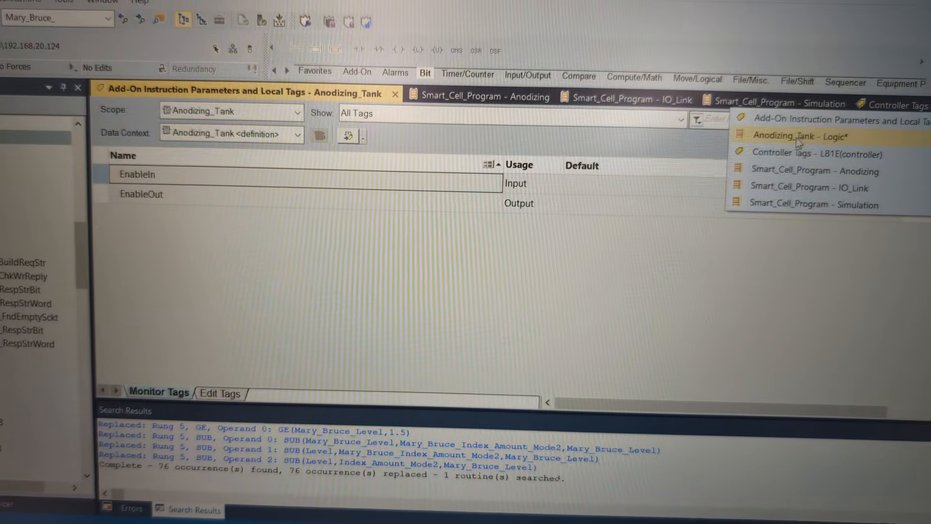
{"action": "left_click", "coordinate": [797, 136]}
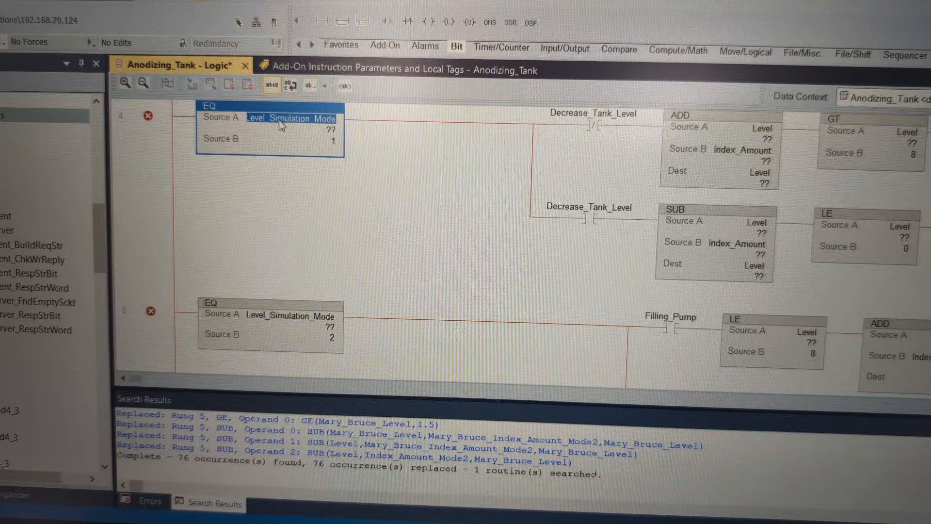
Inspect the Anodizing_Tank definition's Parameters list showing only EnableIn and EnableOut
{"action": "right_click", "coordinate": [291, 117]}
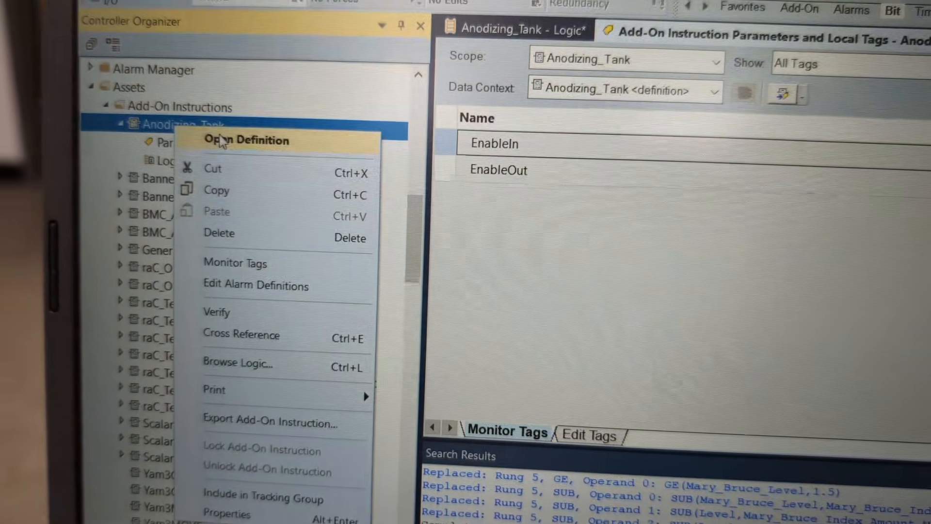
{"action": "left_click", "coordinate": [247, 139]}
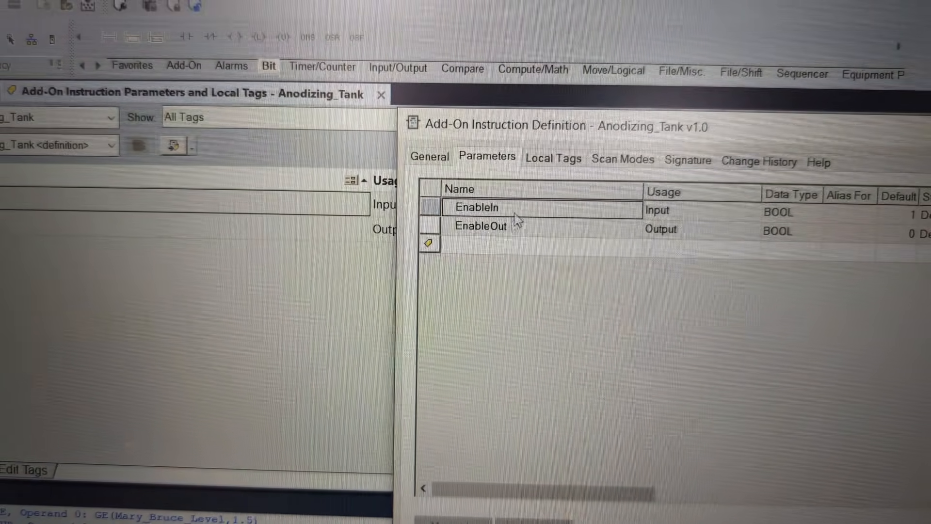
{"action": "left_click", "coordinate": [553, 158]}
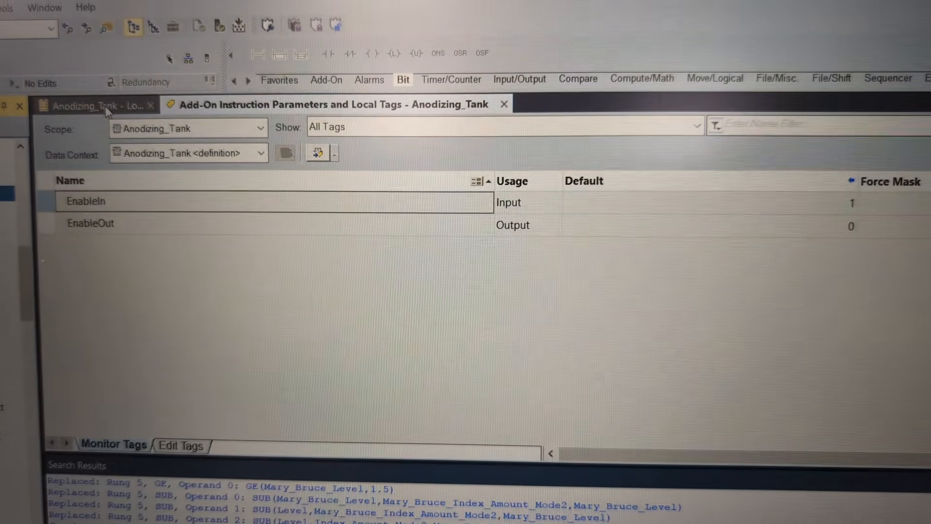
Define Decrease_Tank_Level as a BOOL input parameter from the undefined simulation-mode operand
{"action": "left_click", "coordinate": [95, 104]}
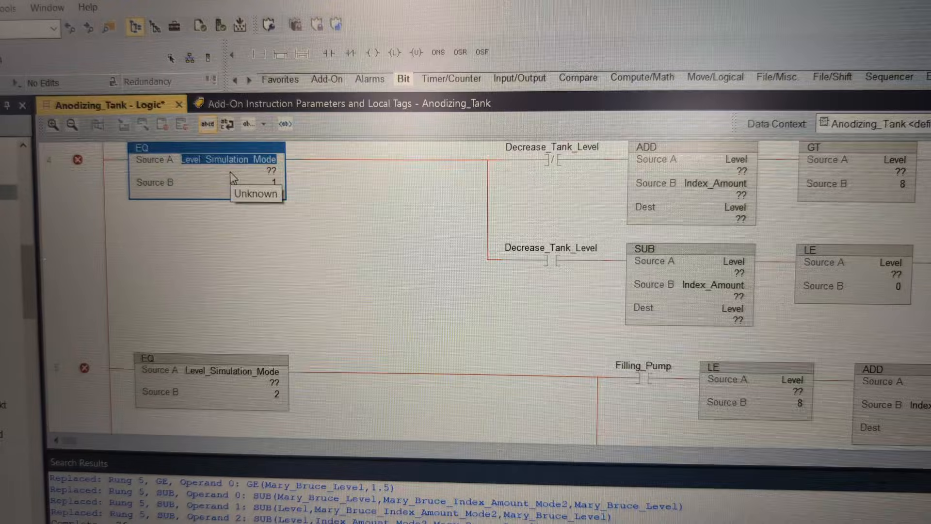
{"action": "right_click", "coordinate": [227, 159]}
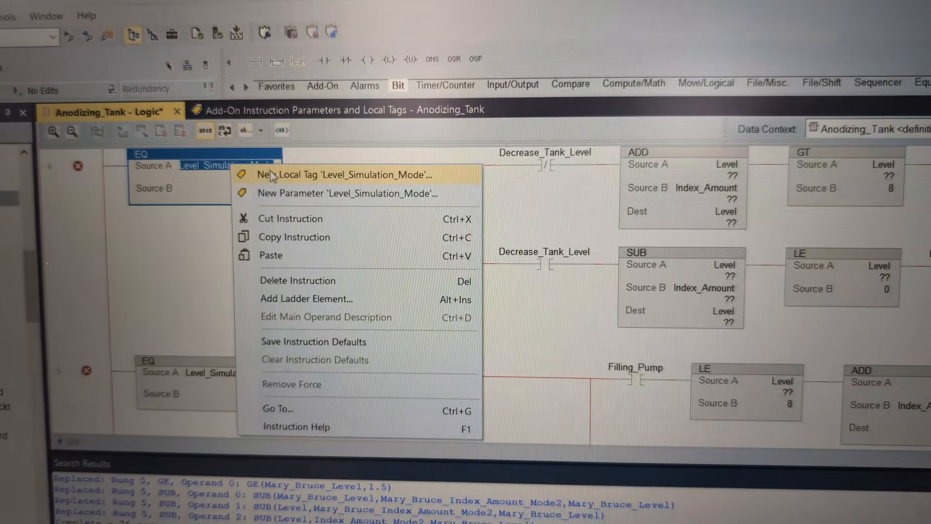
{"action": "left_click", "coordinate": [354, 173]}
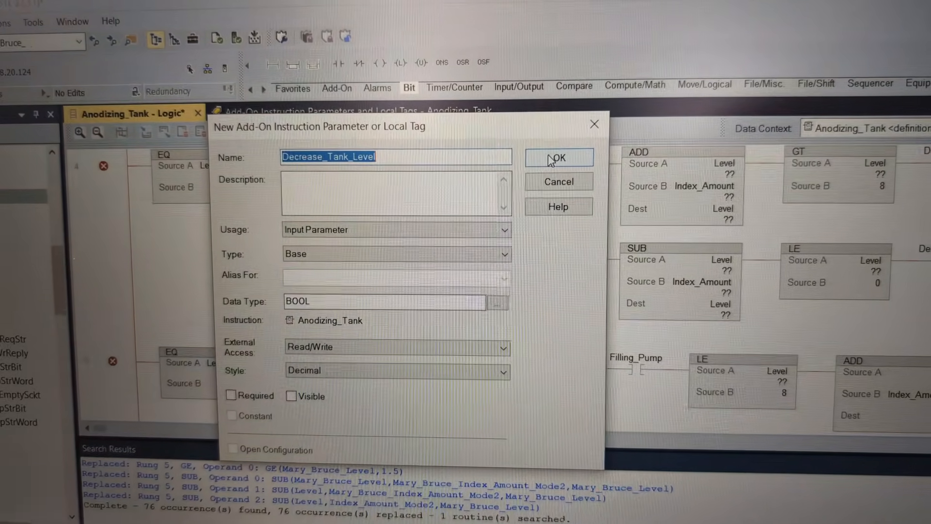
{"action": "left_click", "coordinate": [557, 157]}
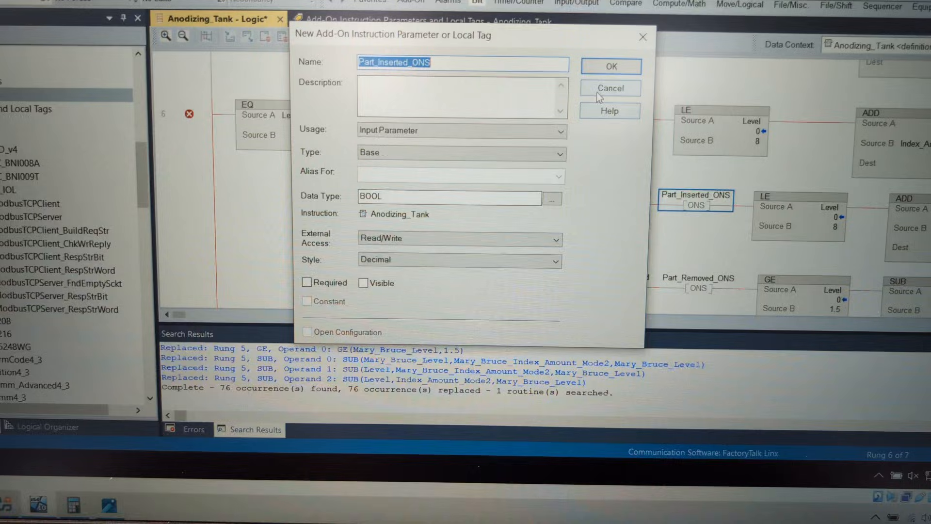
{"action": "left_click", "coordinate": [609, 88]}
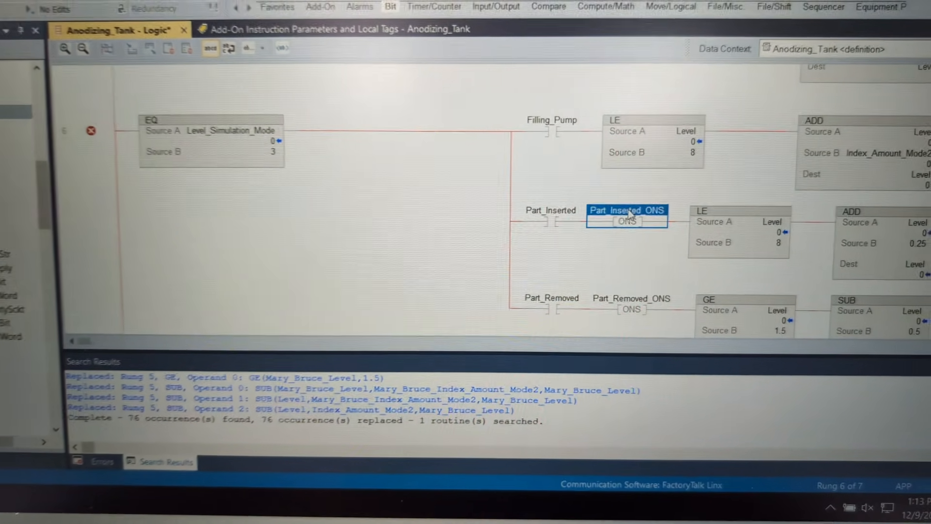
Define Part_Inserted_ONS and Part_Removed_ONS as BOOL local tags of the instruction
{"action": "right_click", "coordinate": [627, 214]}
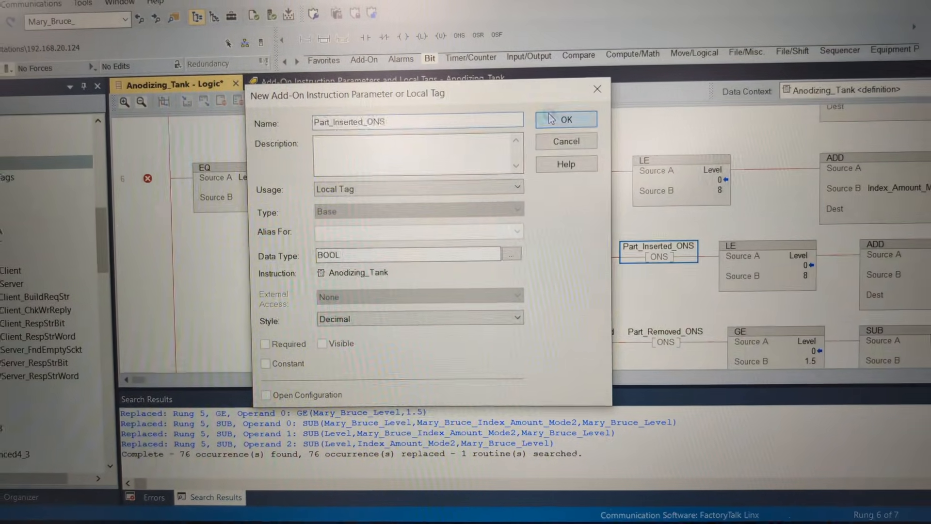
{"action": "left_click", "coordinate": [565, 120]}
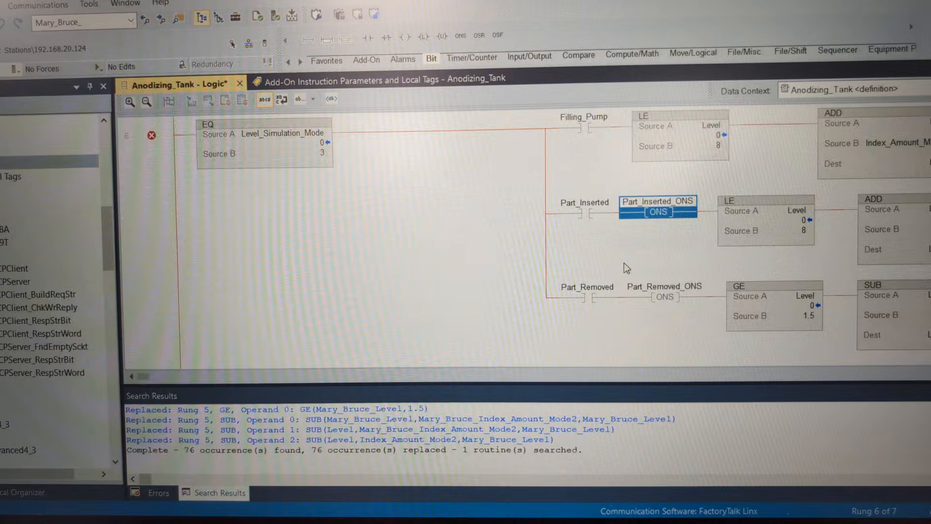
{"action": "right_click", "coordinate": [658, 289]}
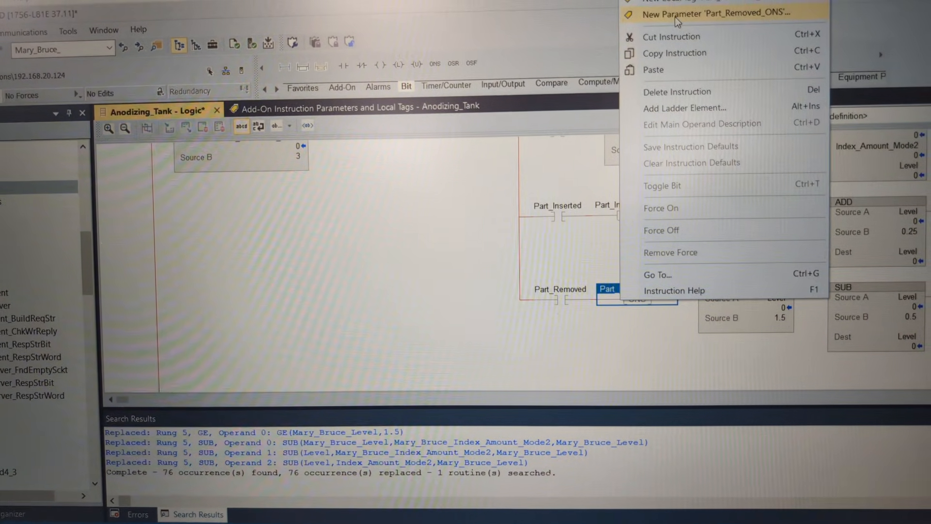
{"action": "left_click", "coordinate": [712, 13]}
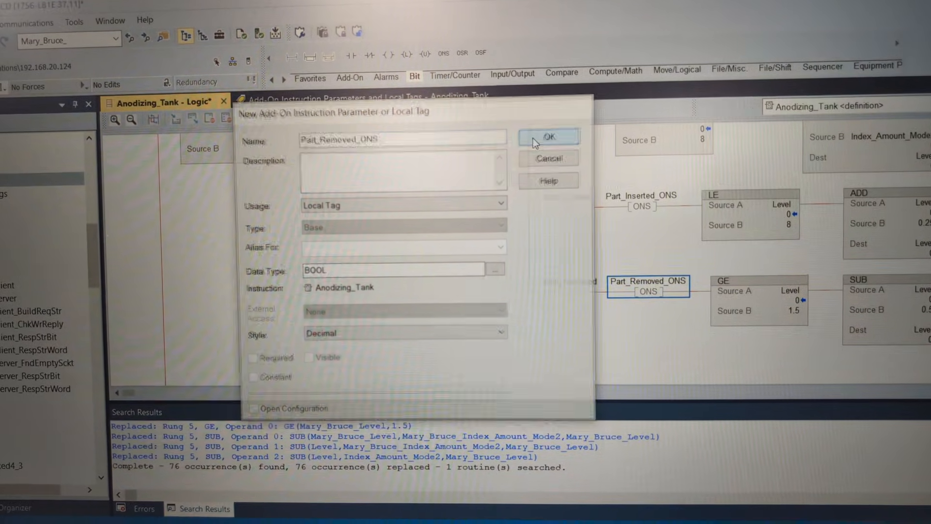
{"action": "left_click", "coordinate": [548, 137]}
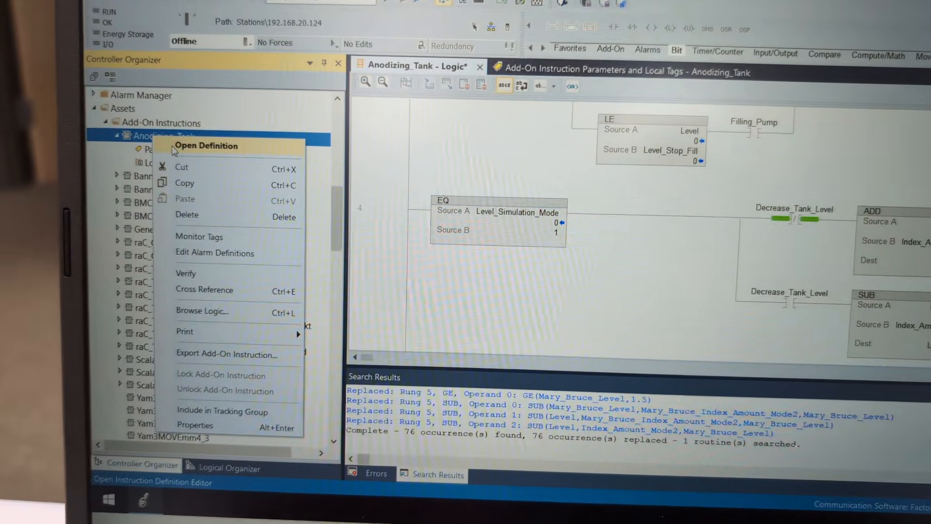
Check the Anodizing_Tank definition now listing Start, Stop, Level and Part_Inserted parameters
{"action": "left_click", "coordinate": [206, 146]}
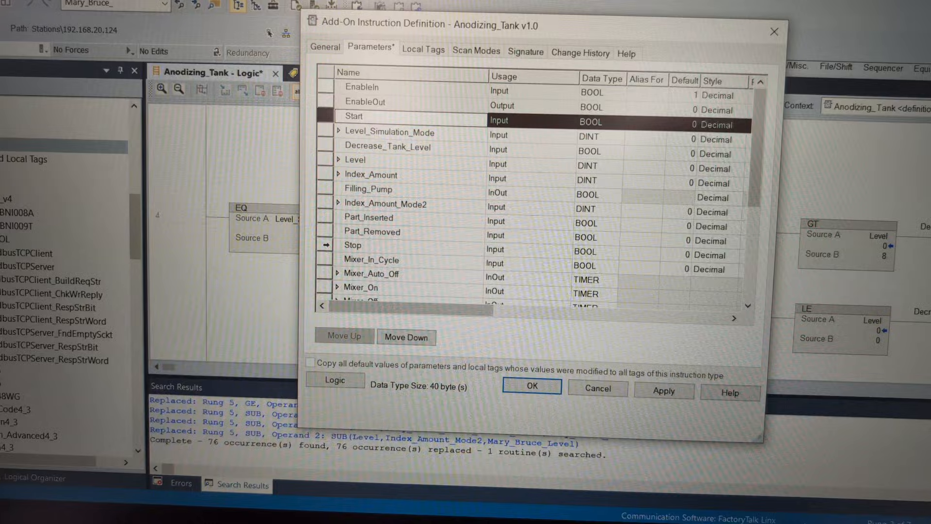
{"action": "left_click", "coordinate": [353, 245]}
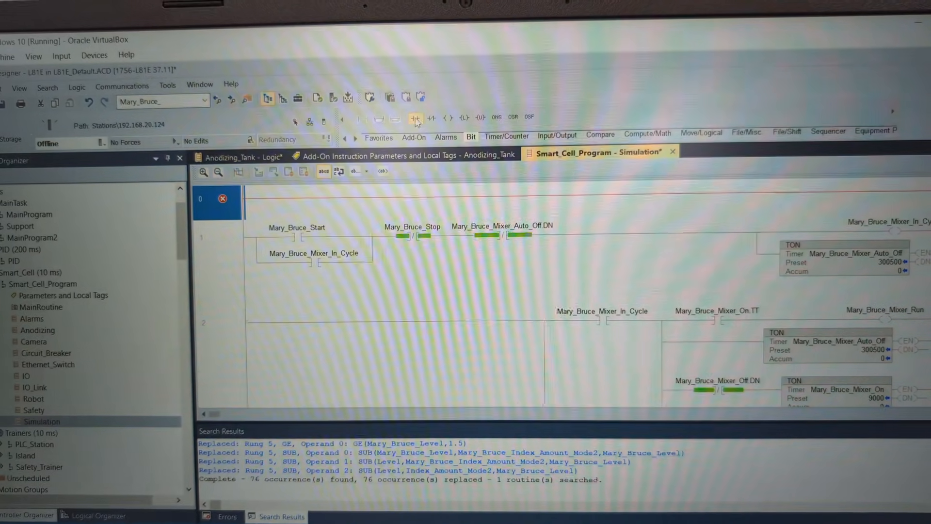
Place an Anodizing_Tank instruction on rung 0 with a new controller tag Mary_Bruce
{"action": "left_click", "coordinate": [414, 136]}
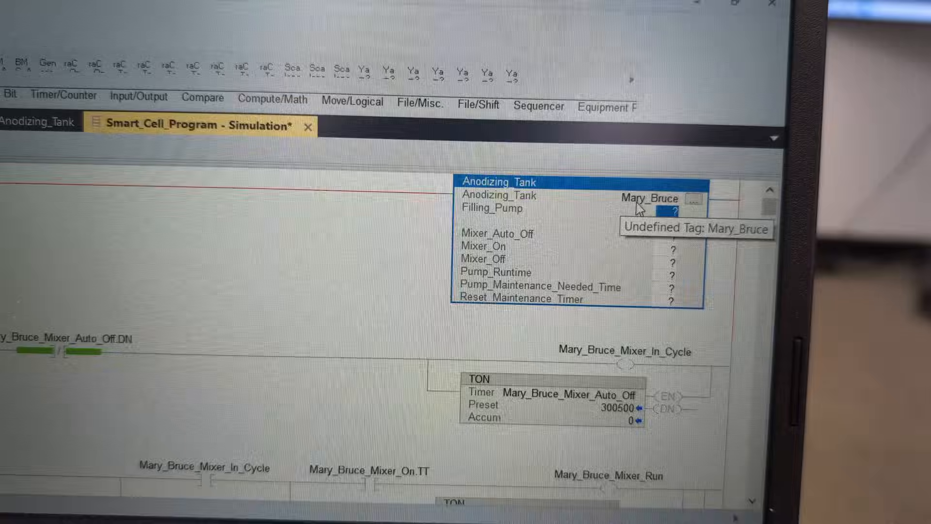
{"action": "right_click", "coordinate": [650, 198]}
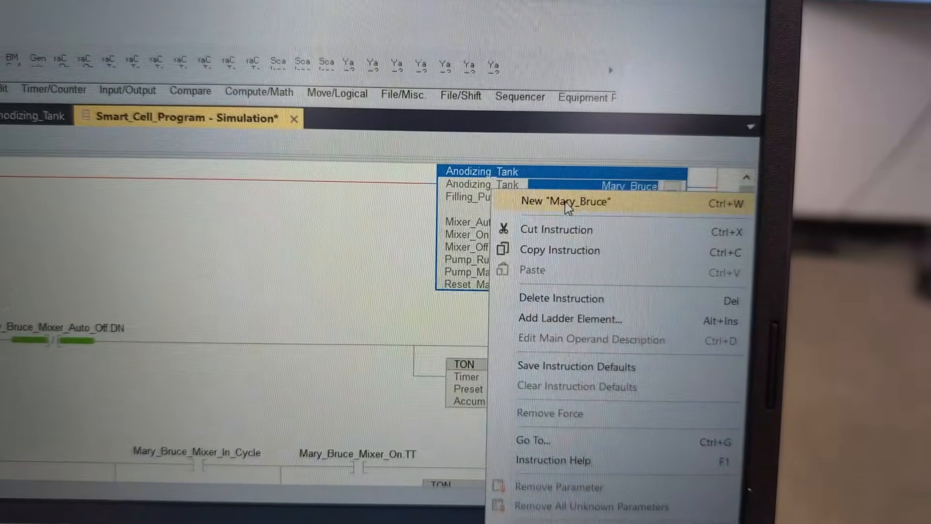
{"action": "left_click", "coordinate": [566, 202]}
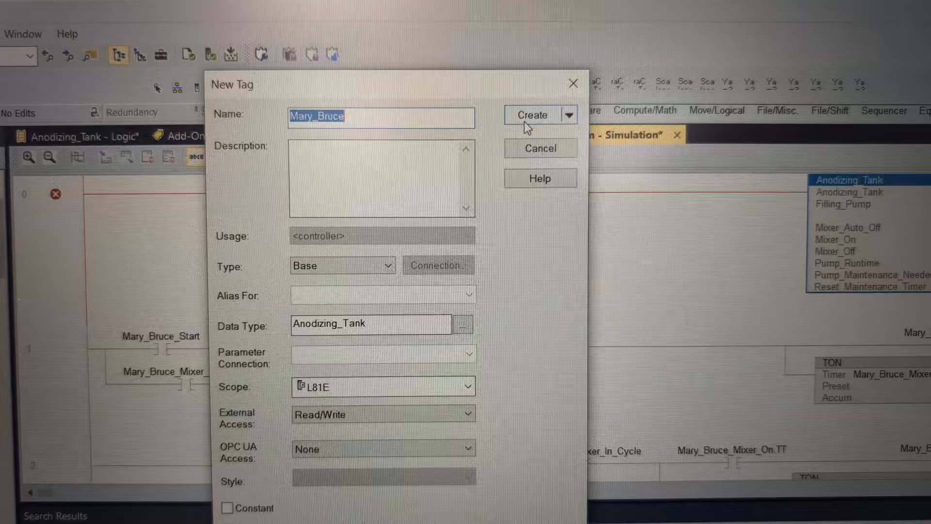
{"action": "left_click", "coordinate": [532, 114]}
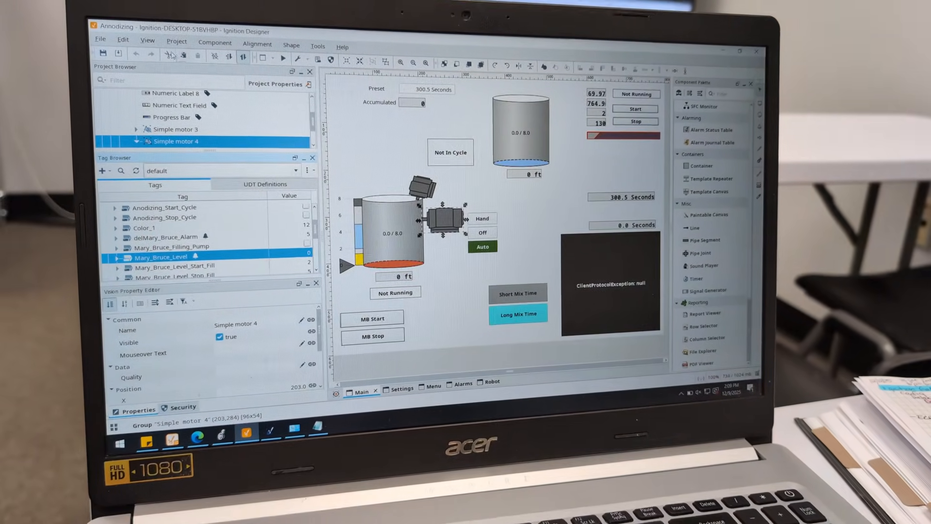
Search the Ignition project for tag paths containing Mary_Bruce_, replacing with Program:Mary_Bruce
{"action": "left_click", "coordinate": [148, 40]}
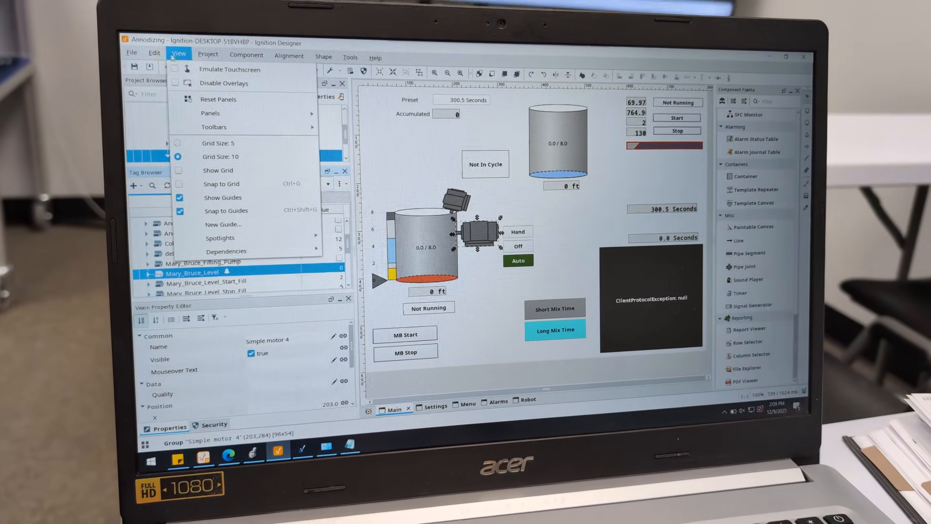
{"action": "left_click", "coordinate": [164, 55]}
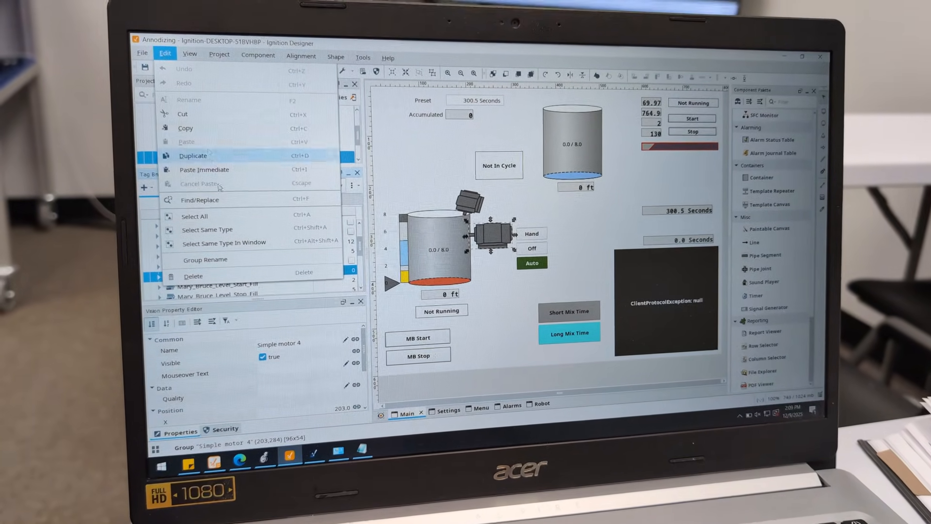
{"action": "left_click", "coordinate": [200, 200]}
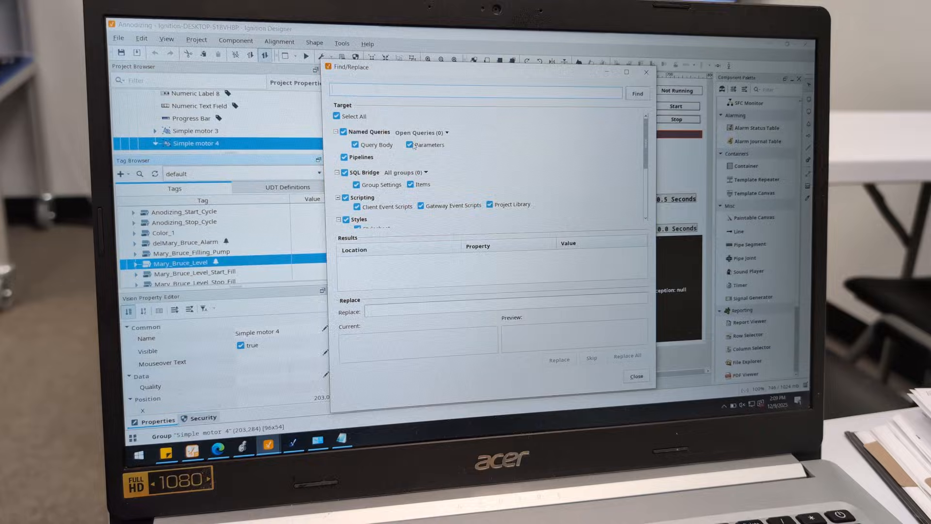
{"action": "type", "text": "Mary_Bruce_"}
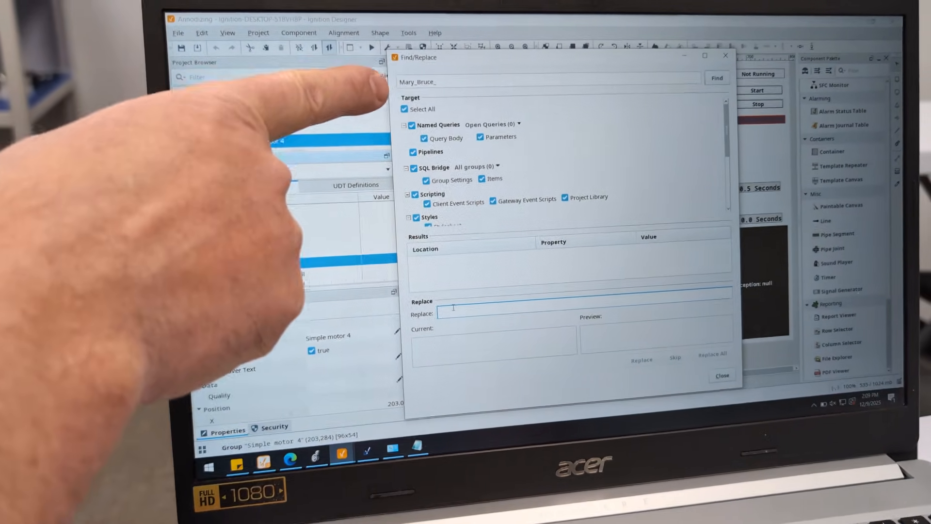
{"action": "type", "text": "Program:Mary_Bruce."}
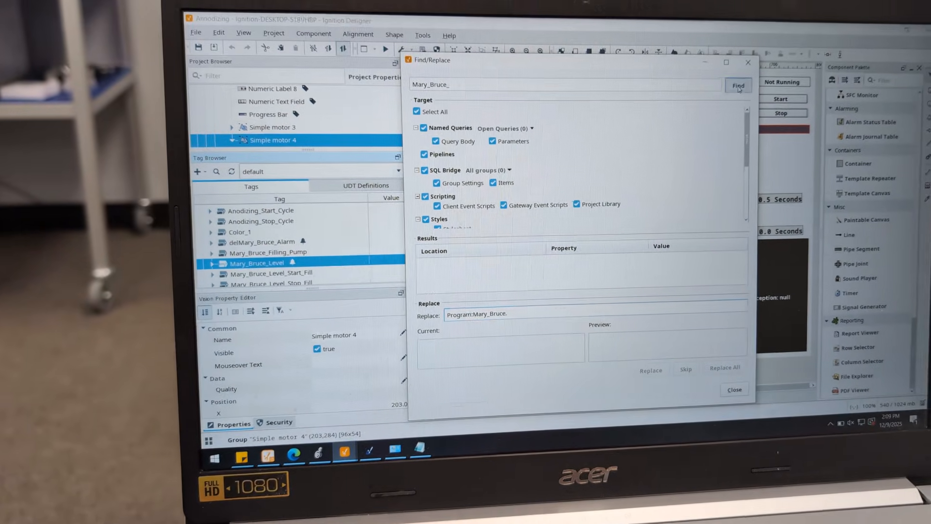
{"action": "left_click", "coordinate": [739, 85]}
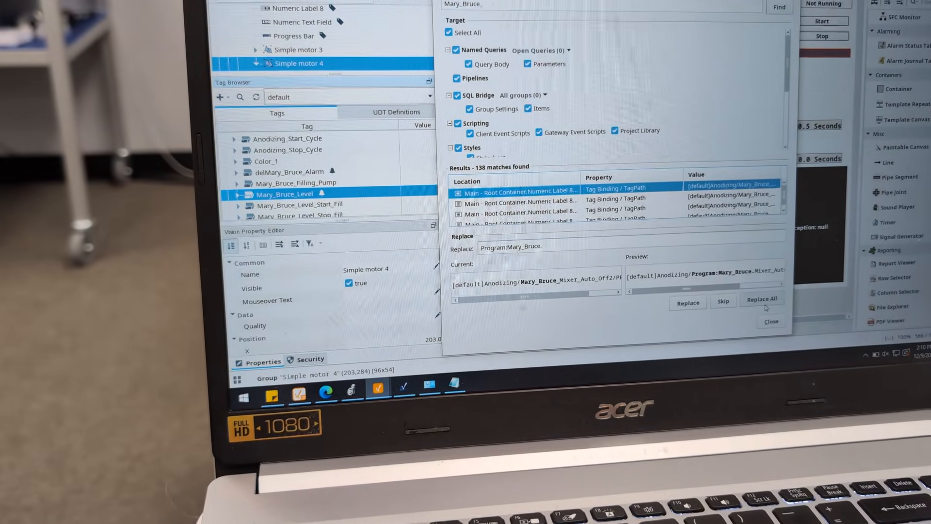
Replace all 138 matching tag paths, confirming the project-wide replacement
{"action": "left_click", "coordinate": [762, 298]}
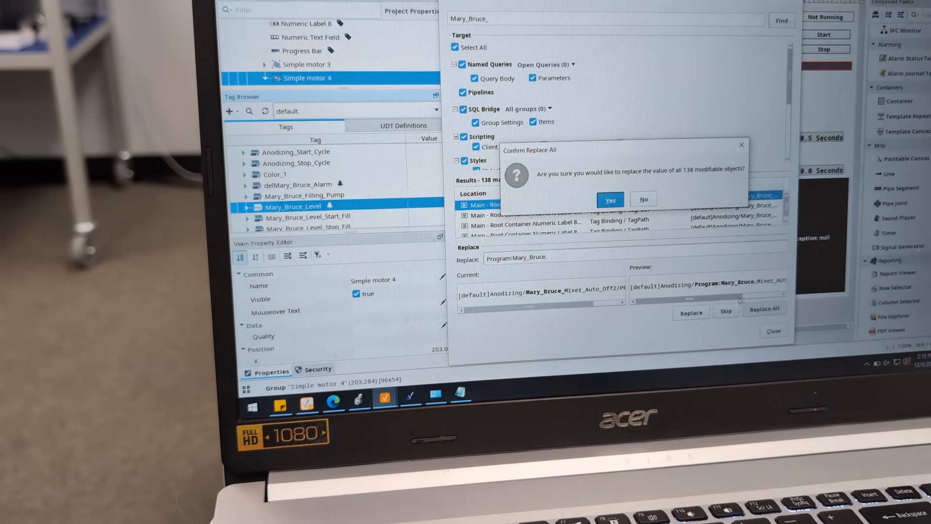
{"action": "left_click", "coordinate": [609, 198]}
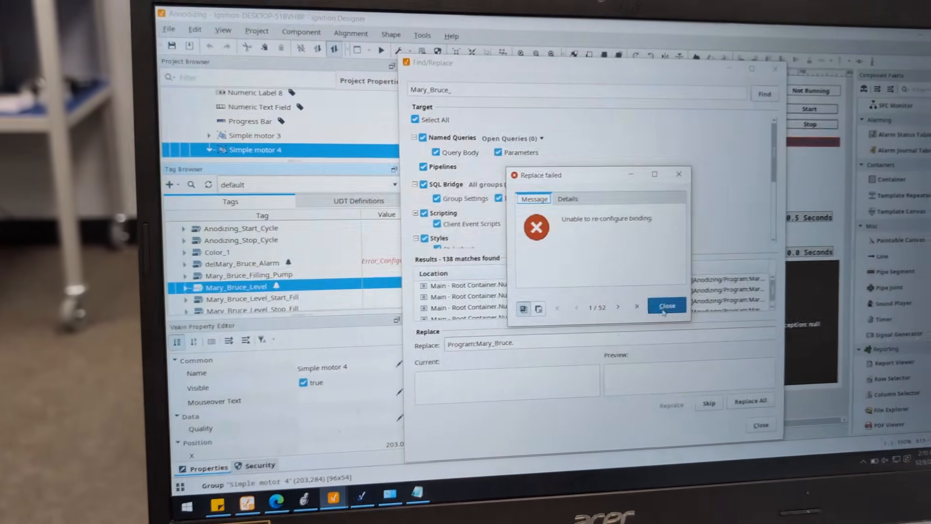
Close the Replace failed dialog left from the tag path replacement
{"action": "left_click", "coordinate": [666, 306]}
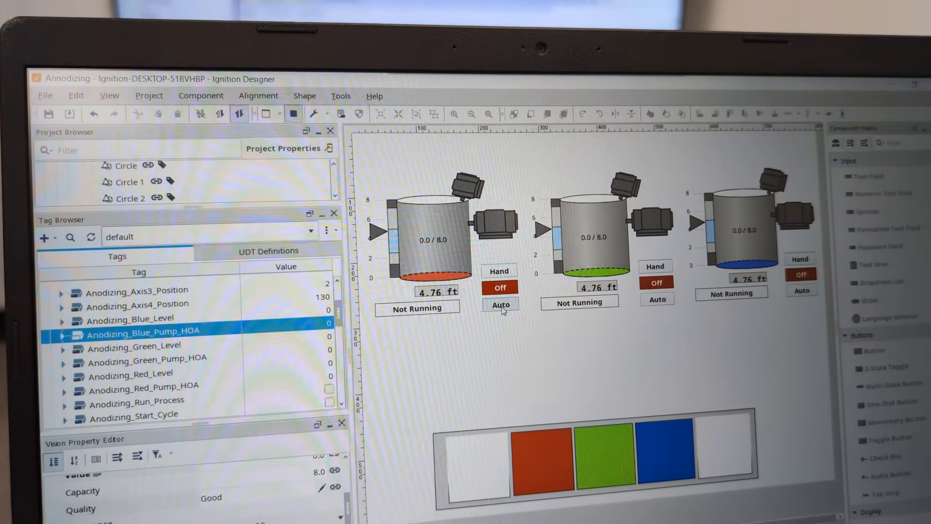
Put the red tank's pump in Auto from the Robot screen
{"action": "left_click", "coordinate": [501, 305]}
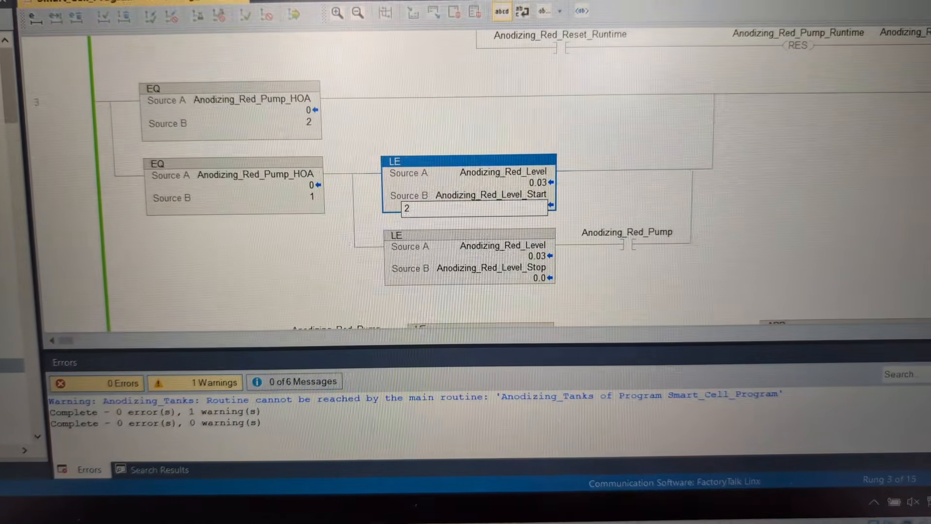
Change the LE instruction's Source B, Anodizing_Red_Level_Start, to 2.5
{"action": "type", "text": "2.5"}
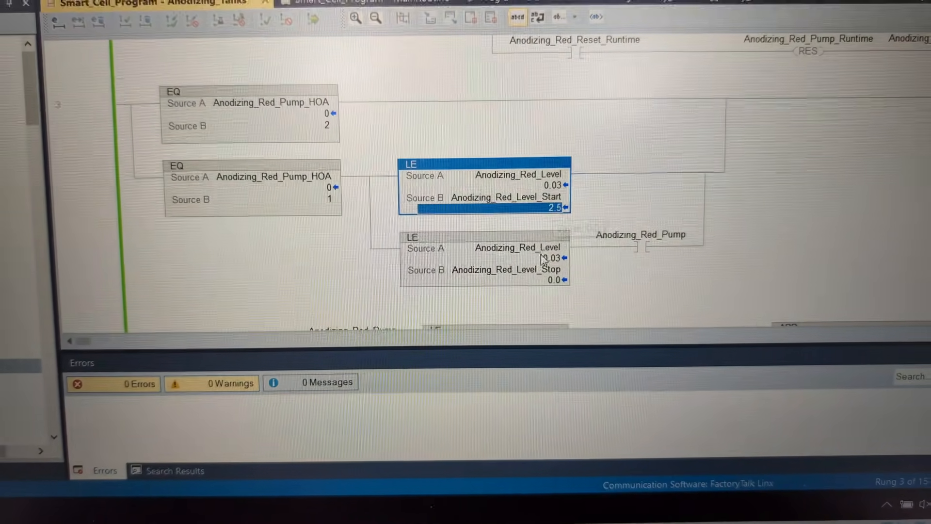
{"action": "type", "text": "5"}
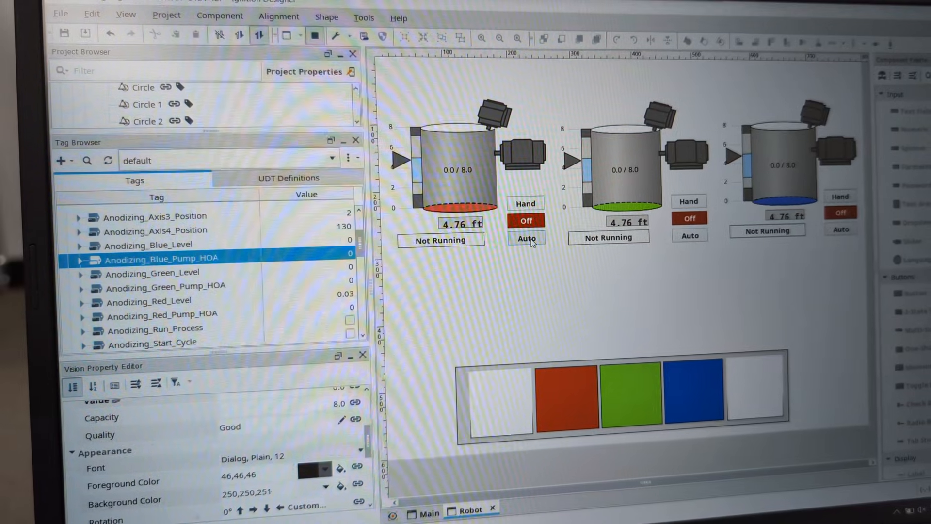
Put the red tank's pump back in Auto with the 2.5 start level
{"action": "left_click", "coordinate": [526, 238]}
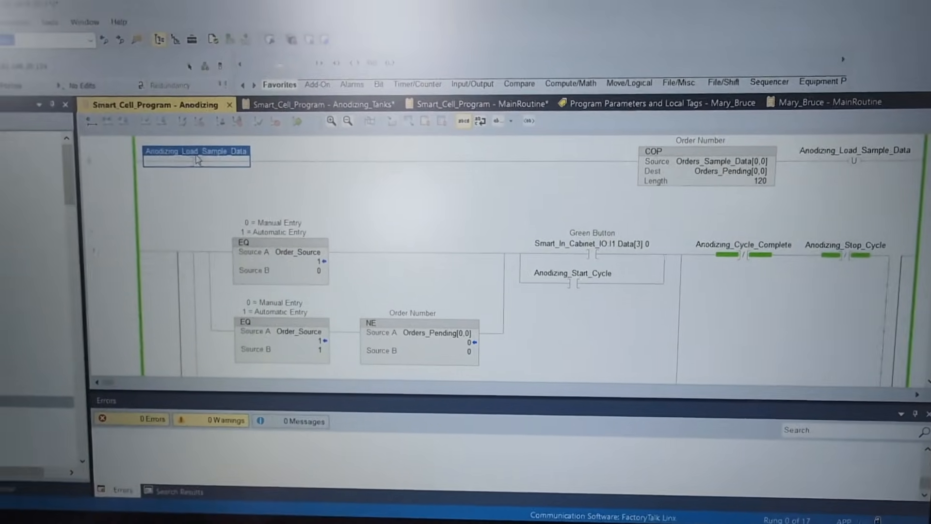
Toggle Anodizing_Load_Sample_Data so Orders_Pending[0,0] reads 13748
{"action": "right_click", "coordinate": [196, 156]}
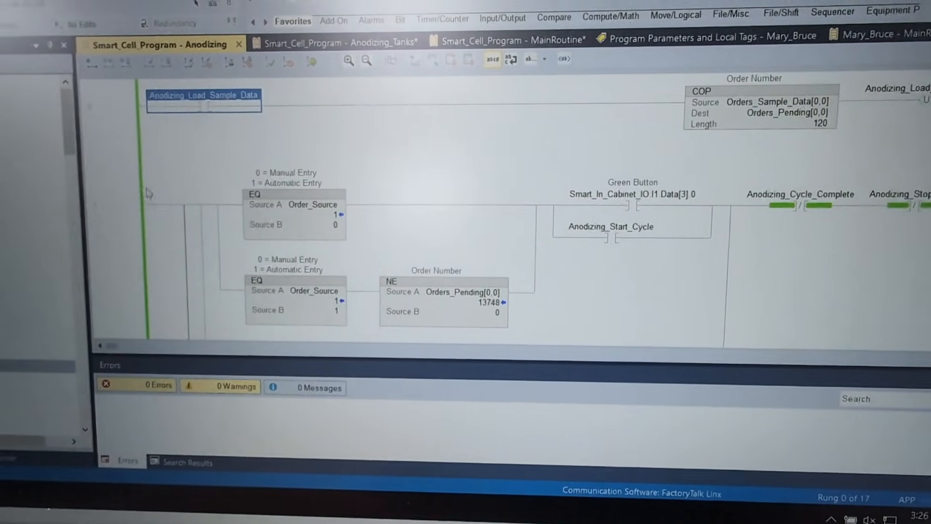
{"action": "mouse_move", "coordinate": [610, 235]}
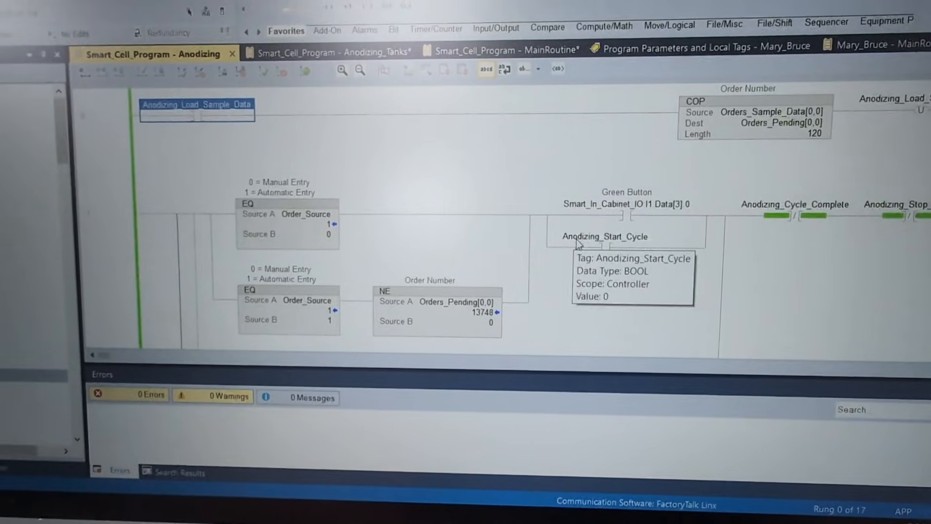